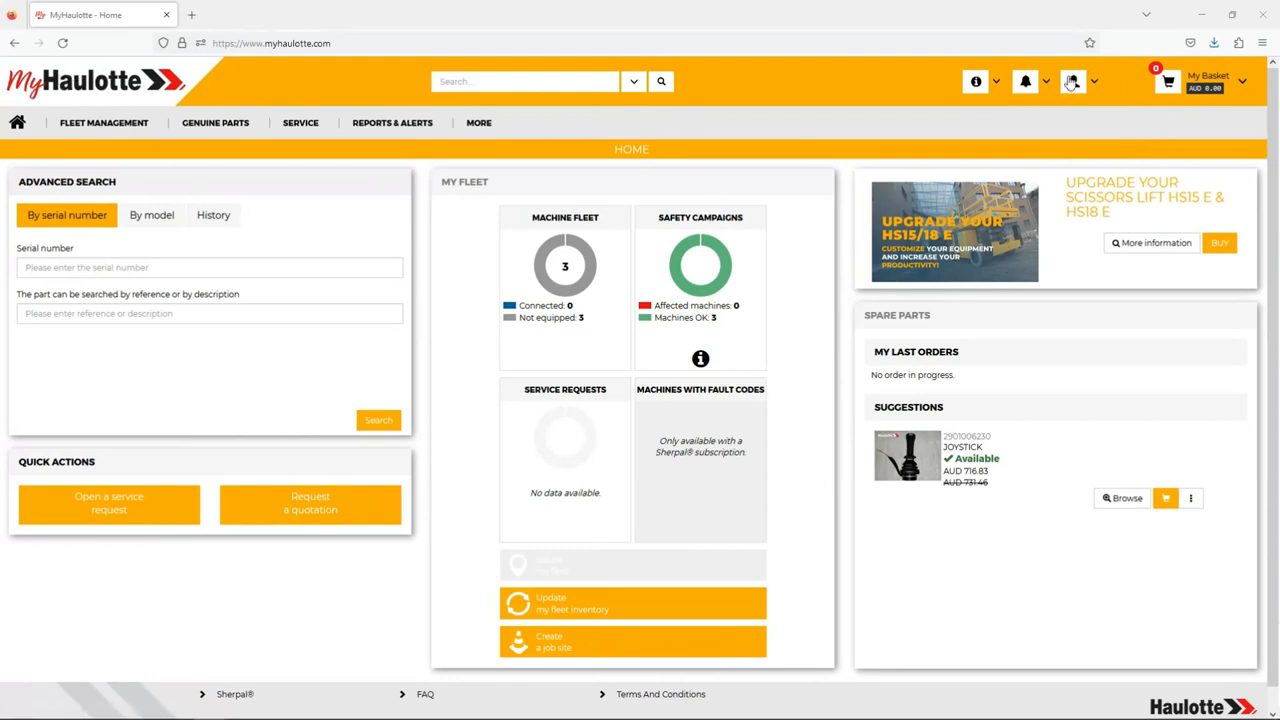
# Go to Delivery addresses from the account menu in the header
pyautogui.click(1073, 81)
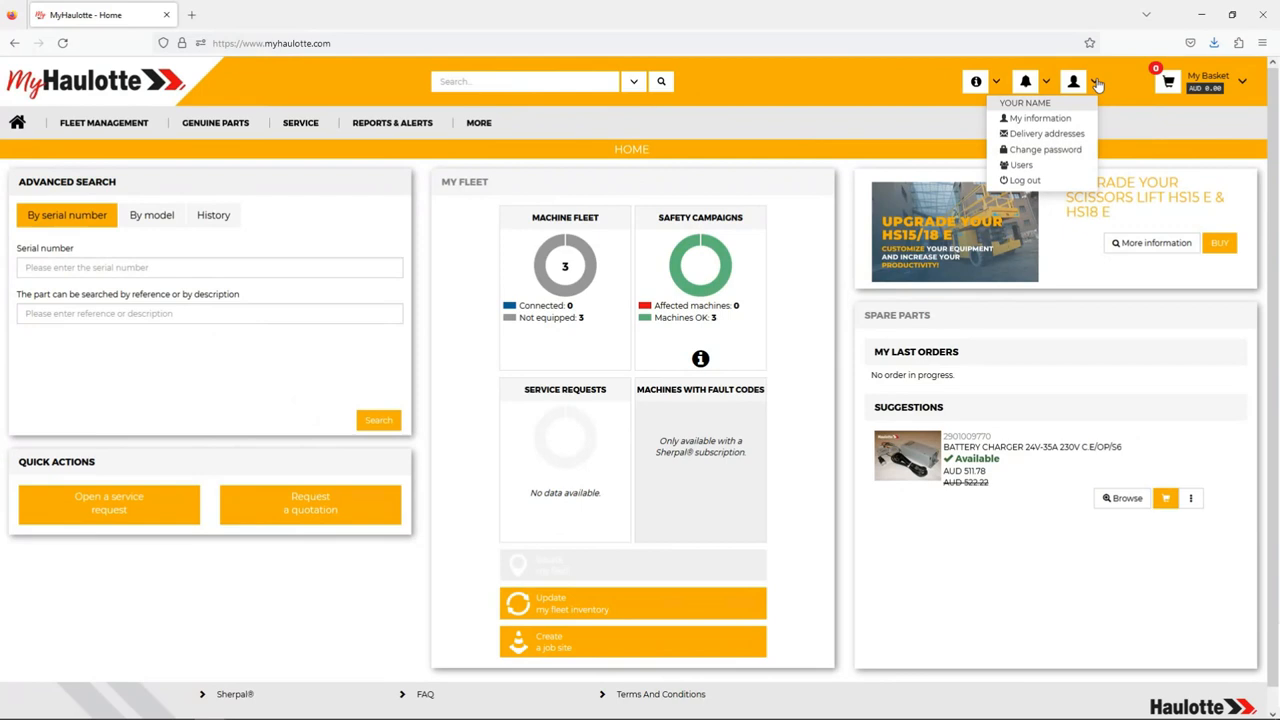
pyautogui.click(1045, 133)
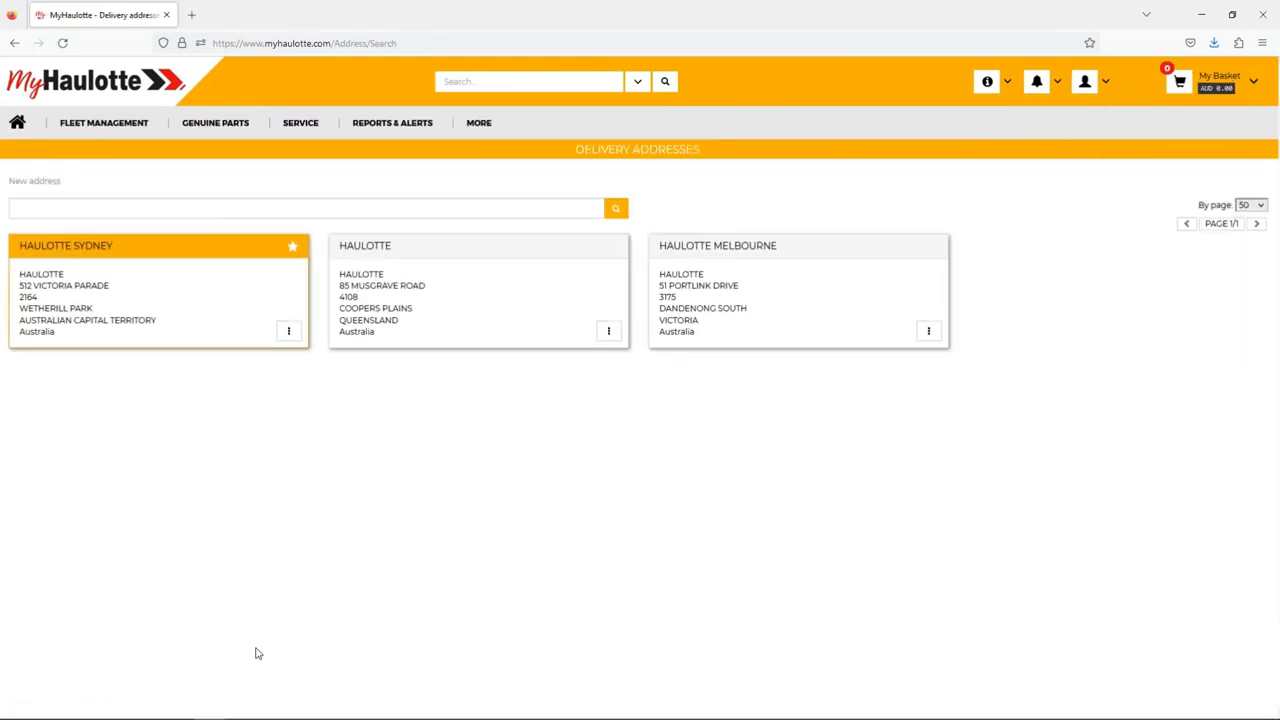
pyautogui.moveTo(459, 478)
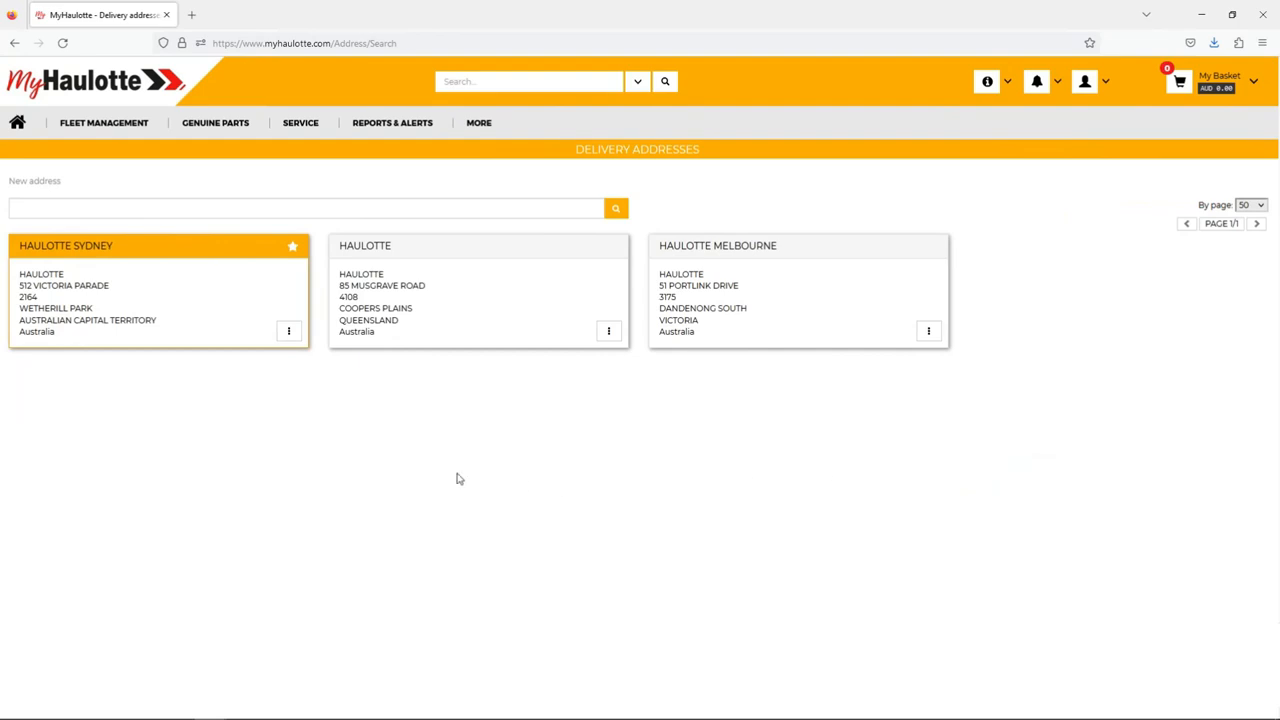
pyautogui.moveTo(531, 447)
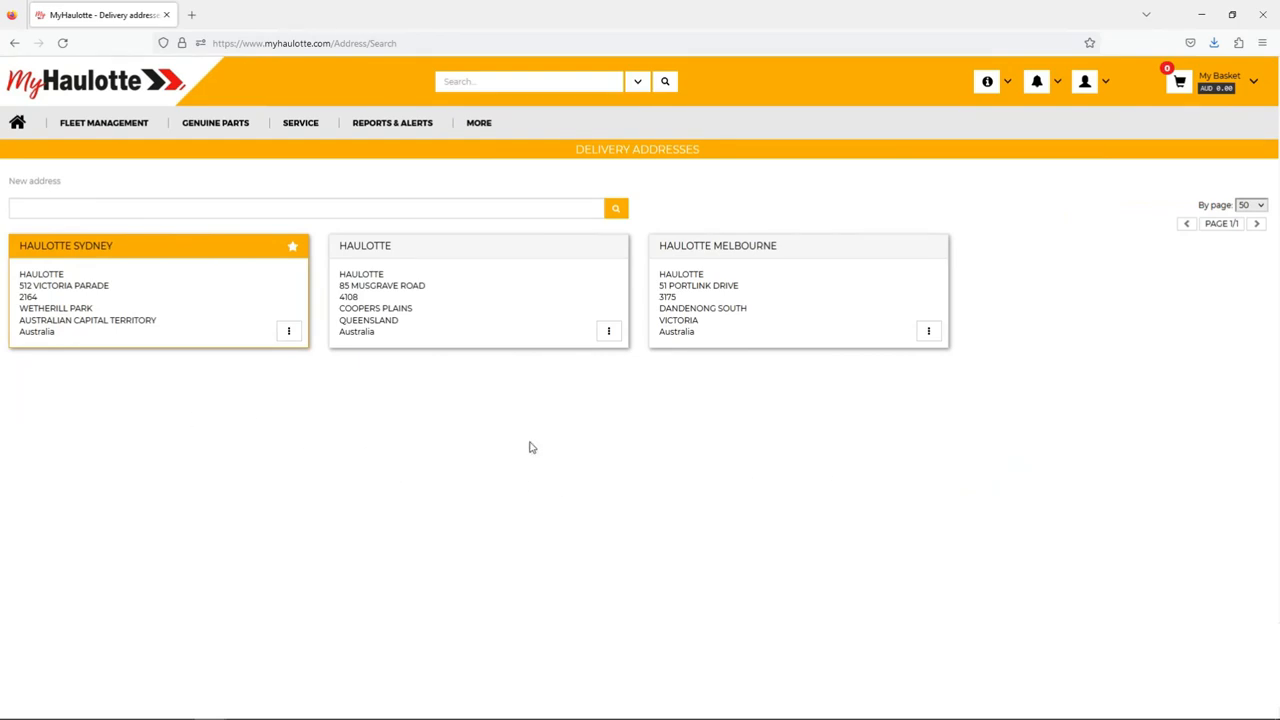
# Make the Coopers Plains HAULOTTE address the default and rename it HAULOTTE BRISBANE
pyautogui.click(608, 331)
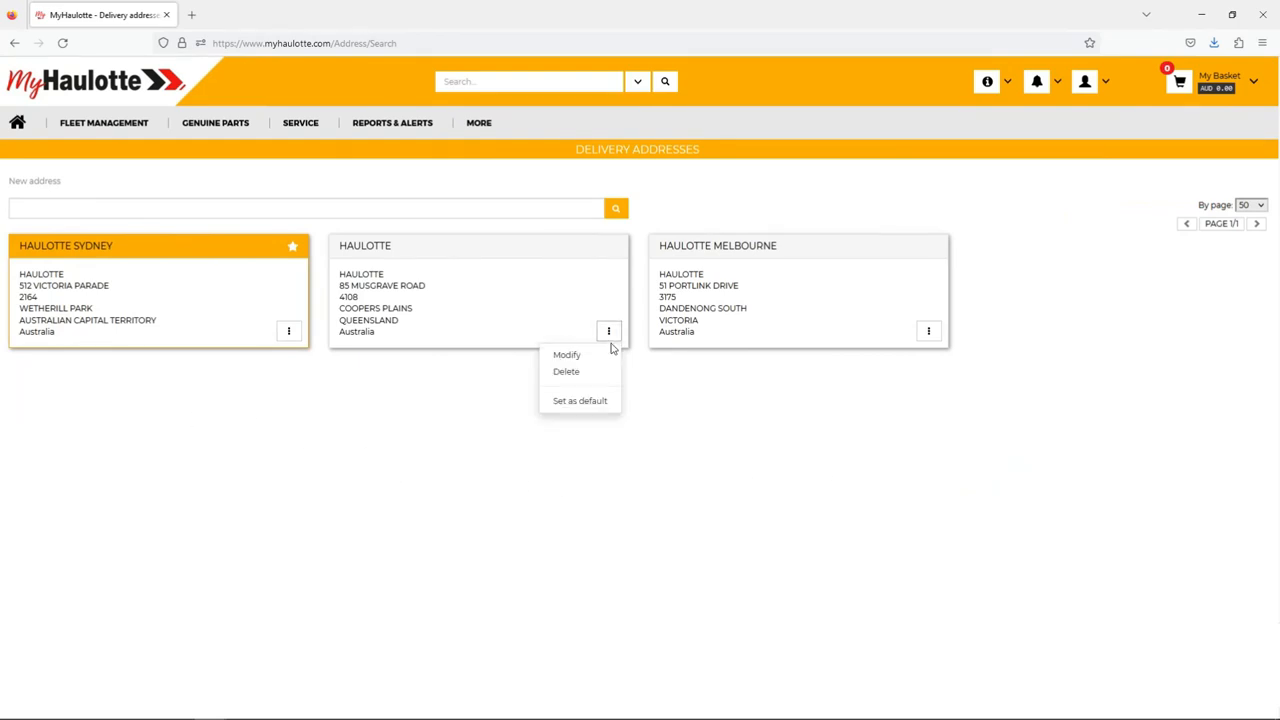
pyautogui.click(580, 400)
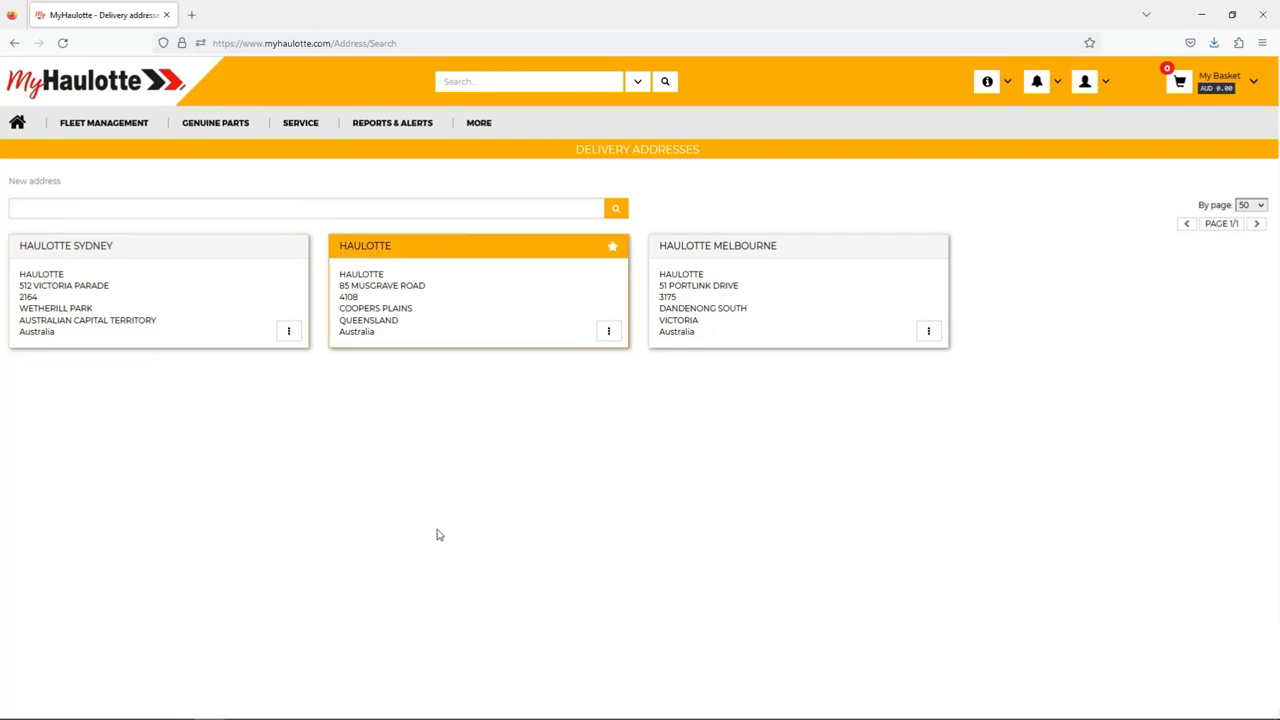
pyautogui.moveTo(254, 241)
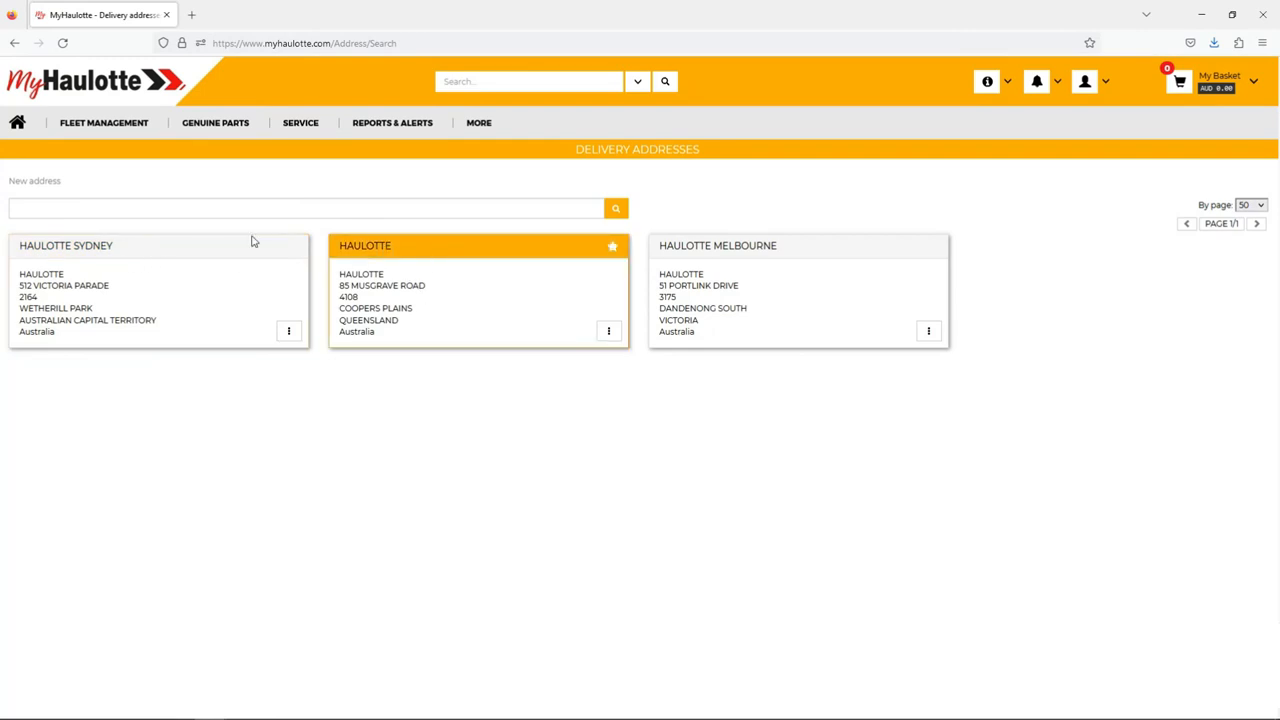
pyautogui.click(34, 181)
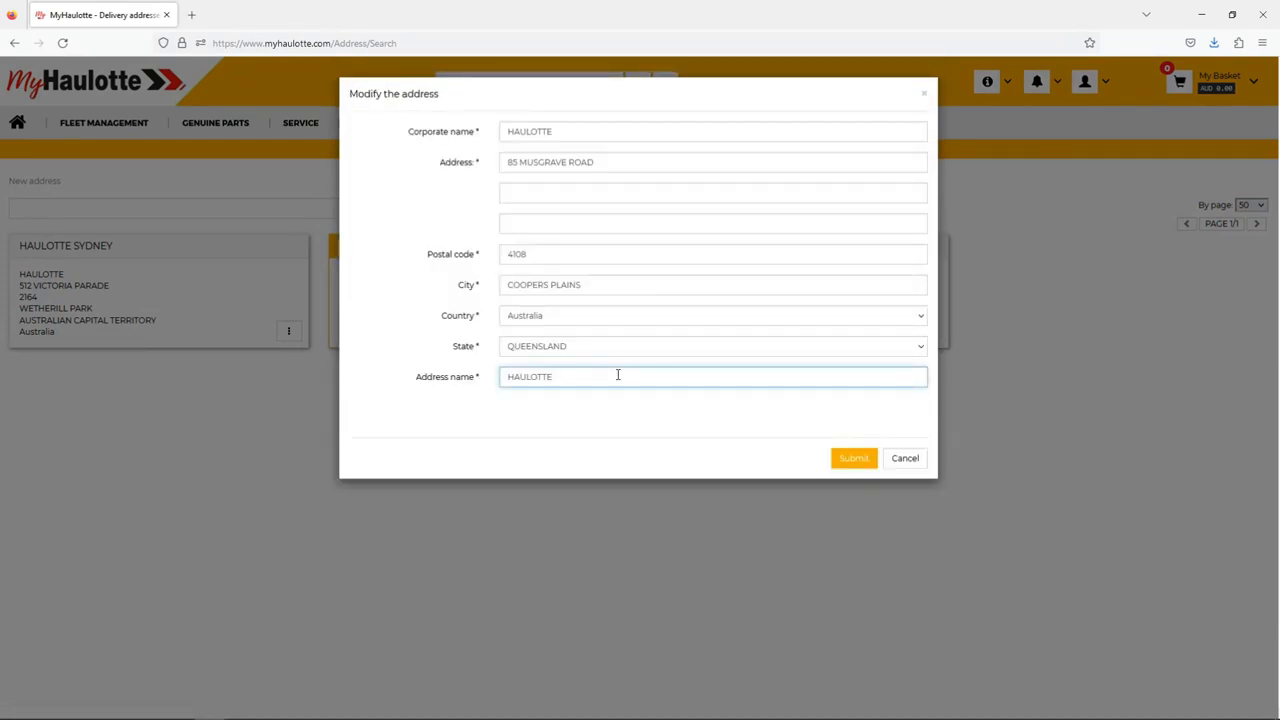
pyautogui.write('BRISBANE')
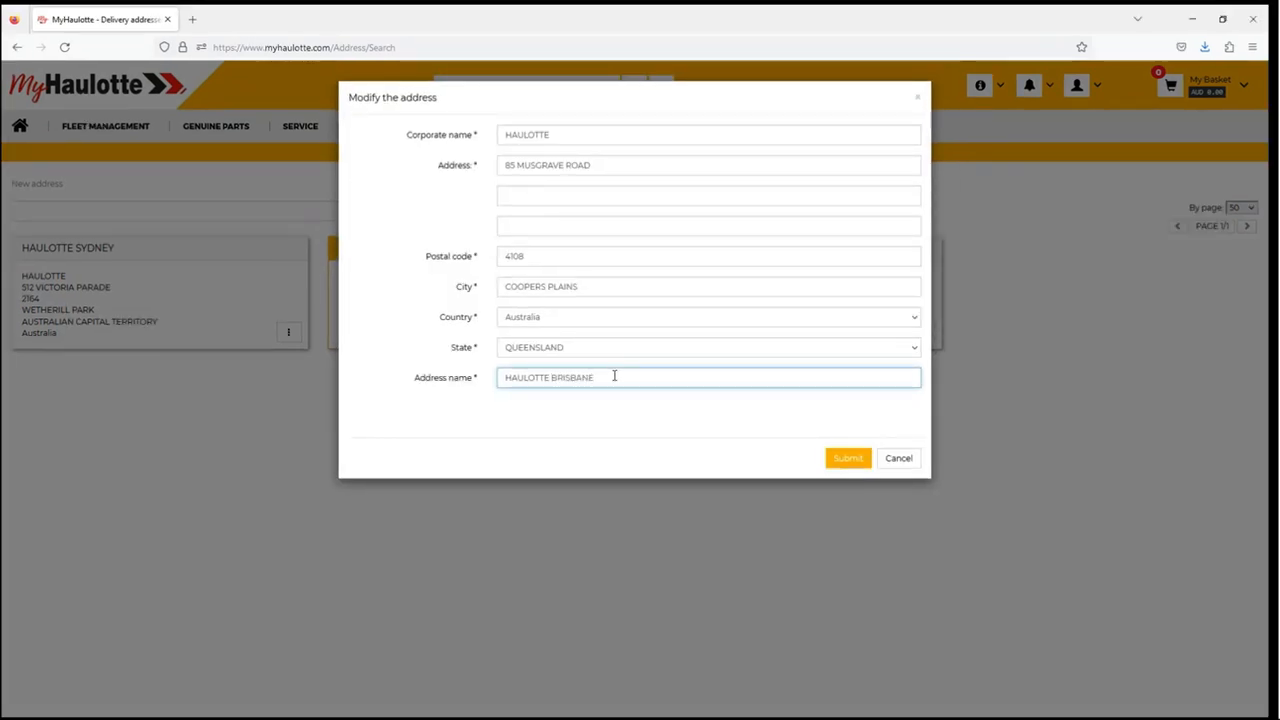
pyautogui.click(847, 458)
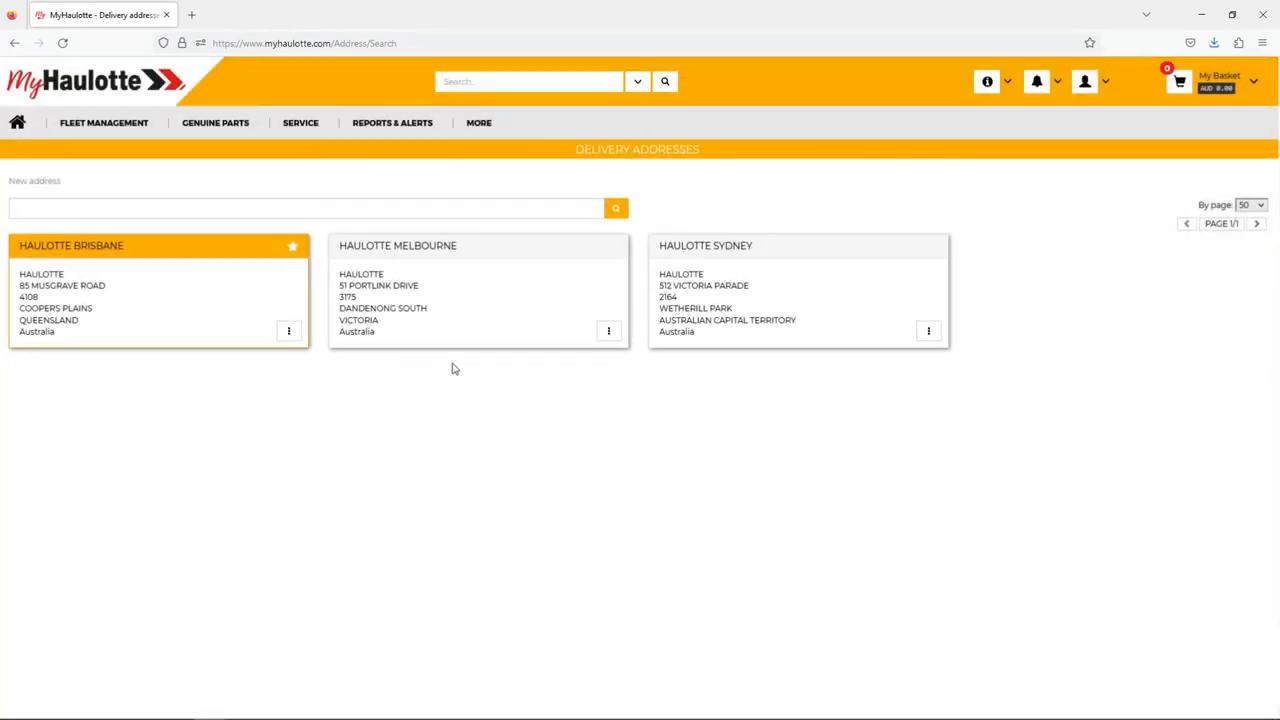
pyautogui.moveTo(143, 257)
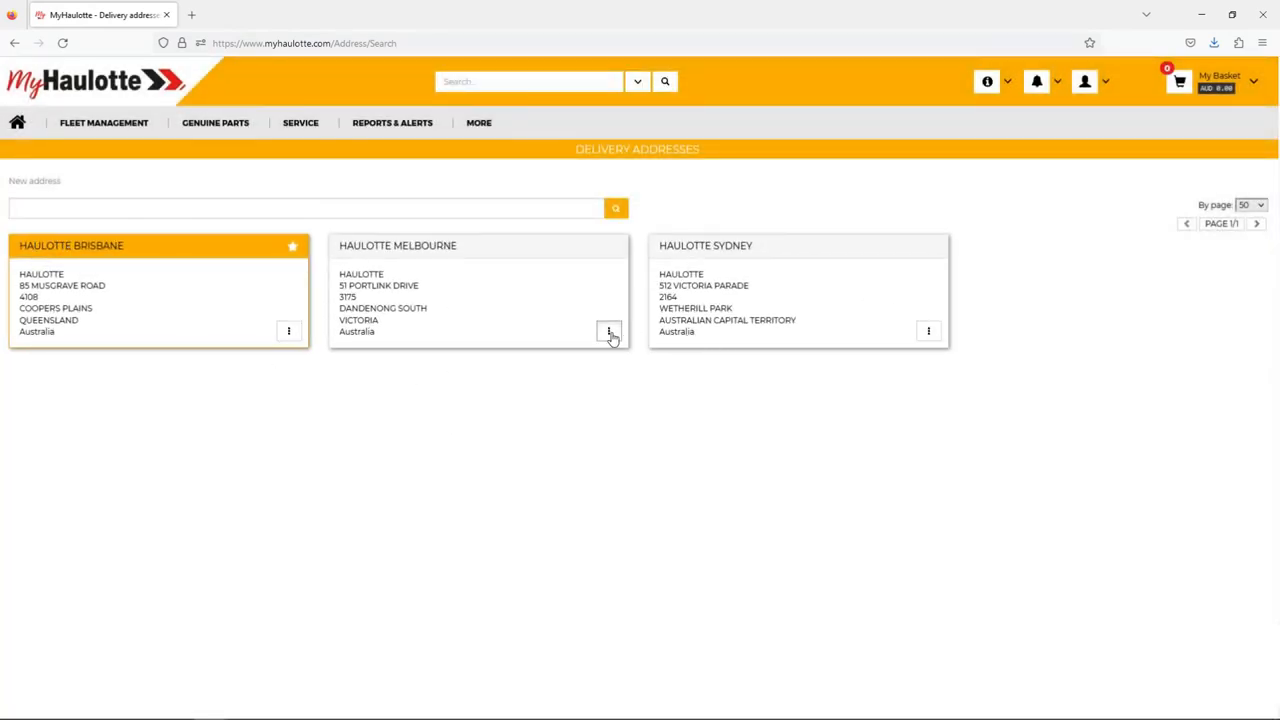
# Delete the HAULOTTE MELBOURNE address and confirm with OK
pyautogui.click(608, 331)
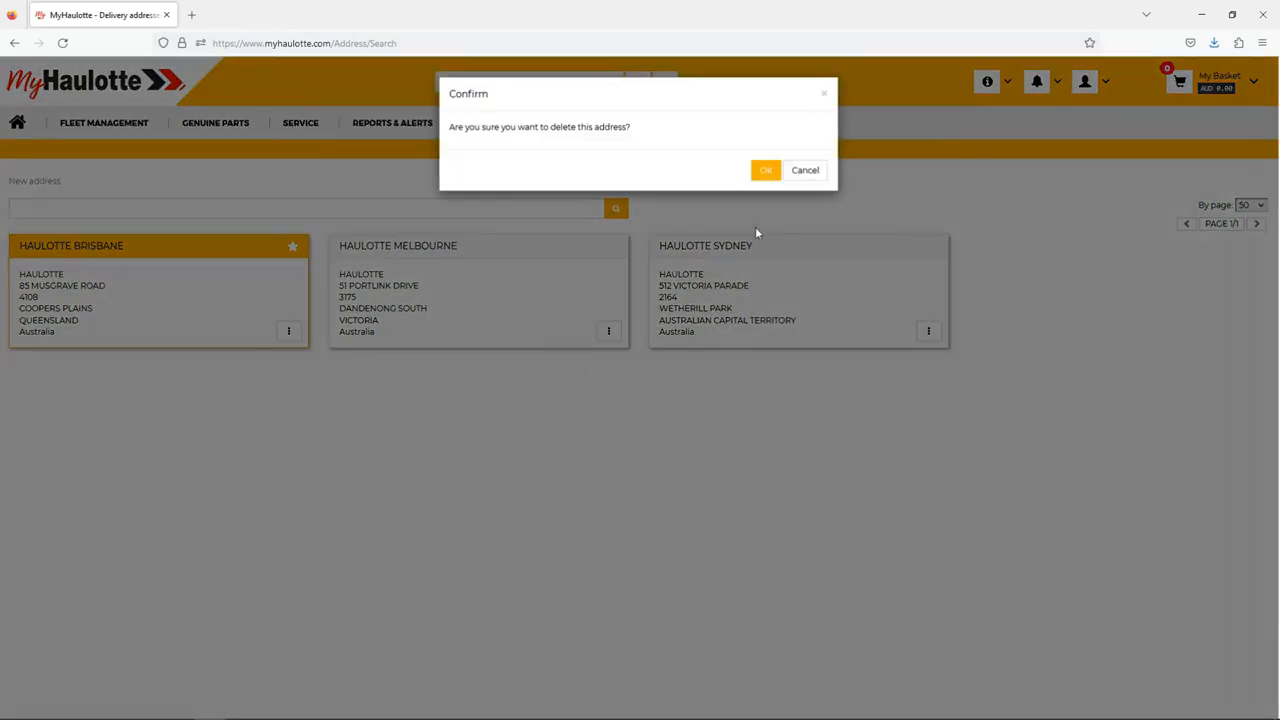
pyautogui.click(765, 170)
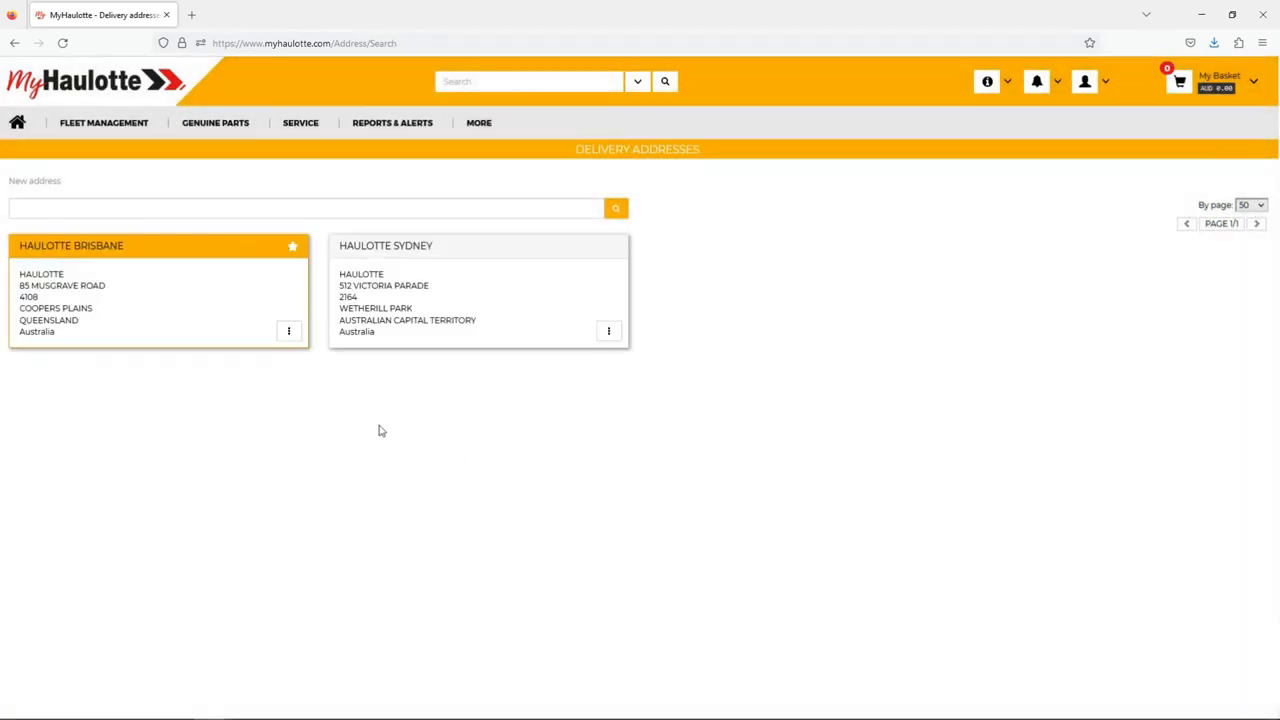
pyautogui.moveTo(60, 191)
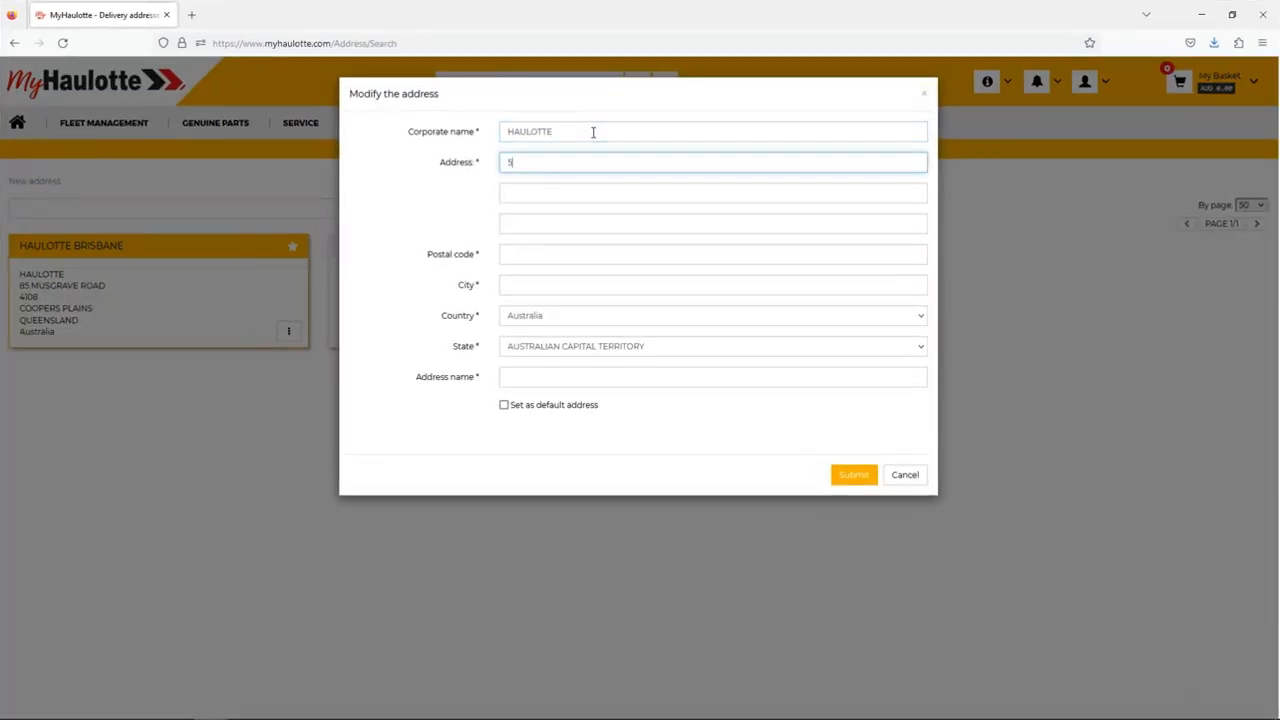
# Enter 51 Portlink Drive, Dandenong South, Victoria and begin the name HAULOTTE MELB
pyautogui.write('1 PORTLINK DRIVE')
pyautogui.click(713, 254)
pyautogui.write('3175')
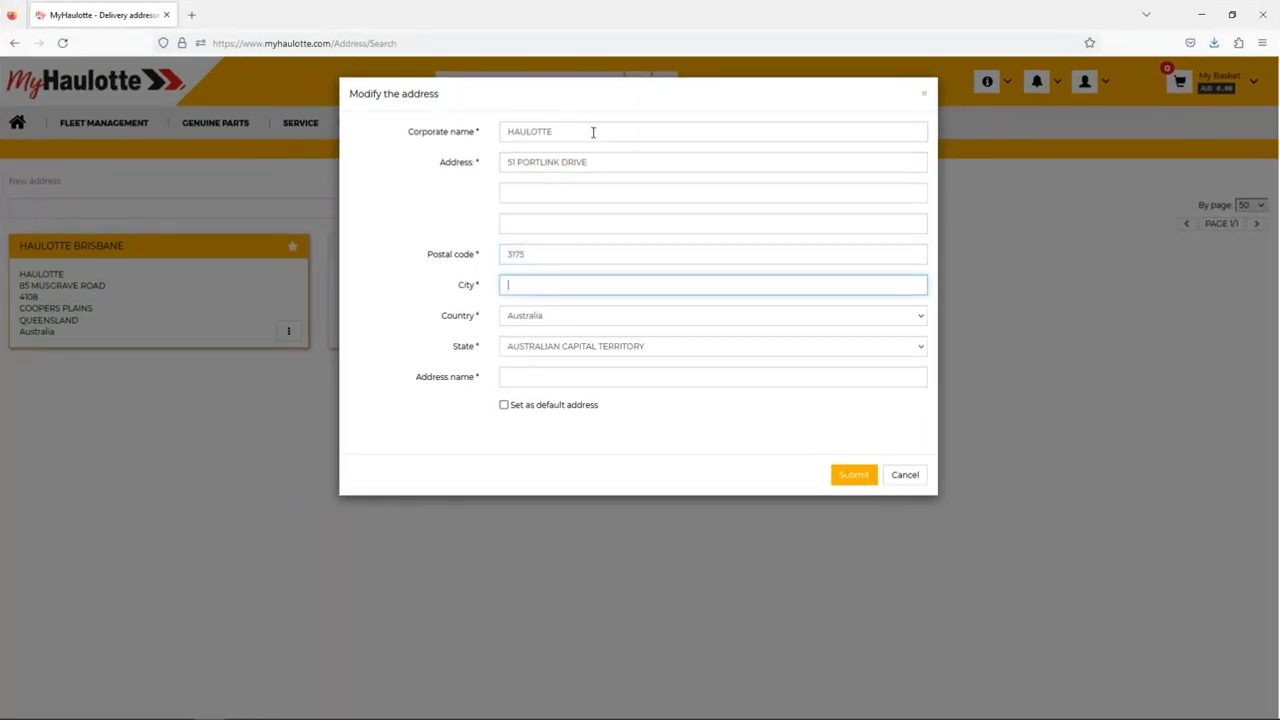
pyautogui.write('DANDENONG SOUTH')
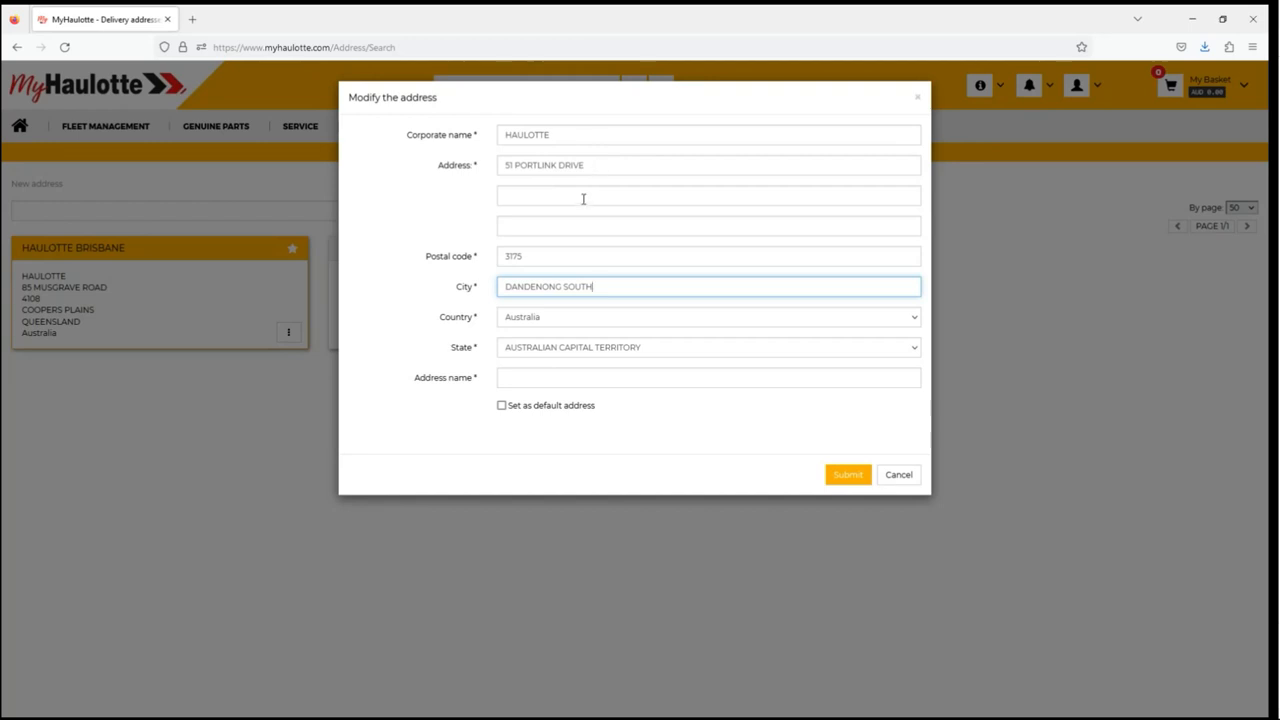
pyautogui.click(710, 347)
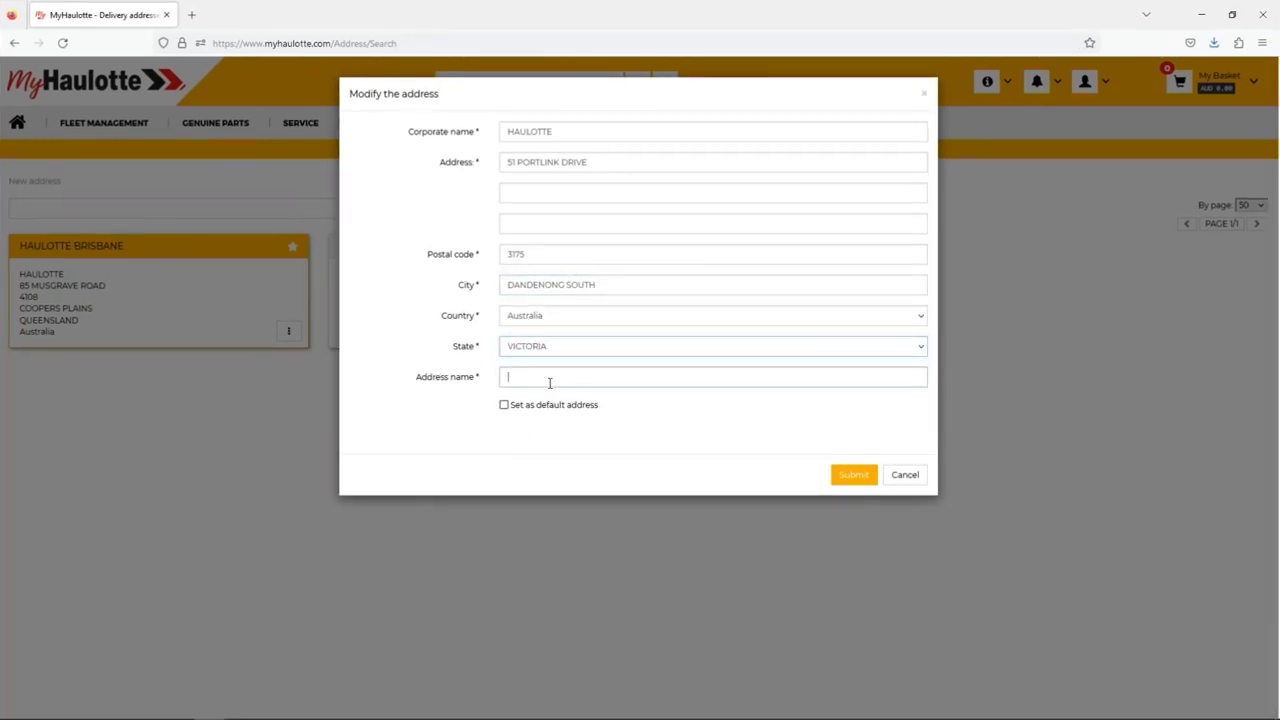
pyautogui.write('HAULOTTE MELB')
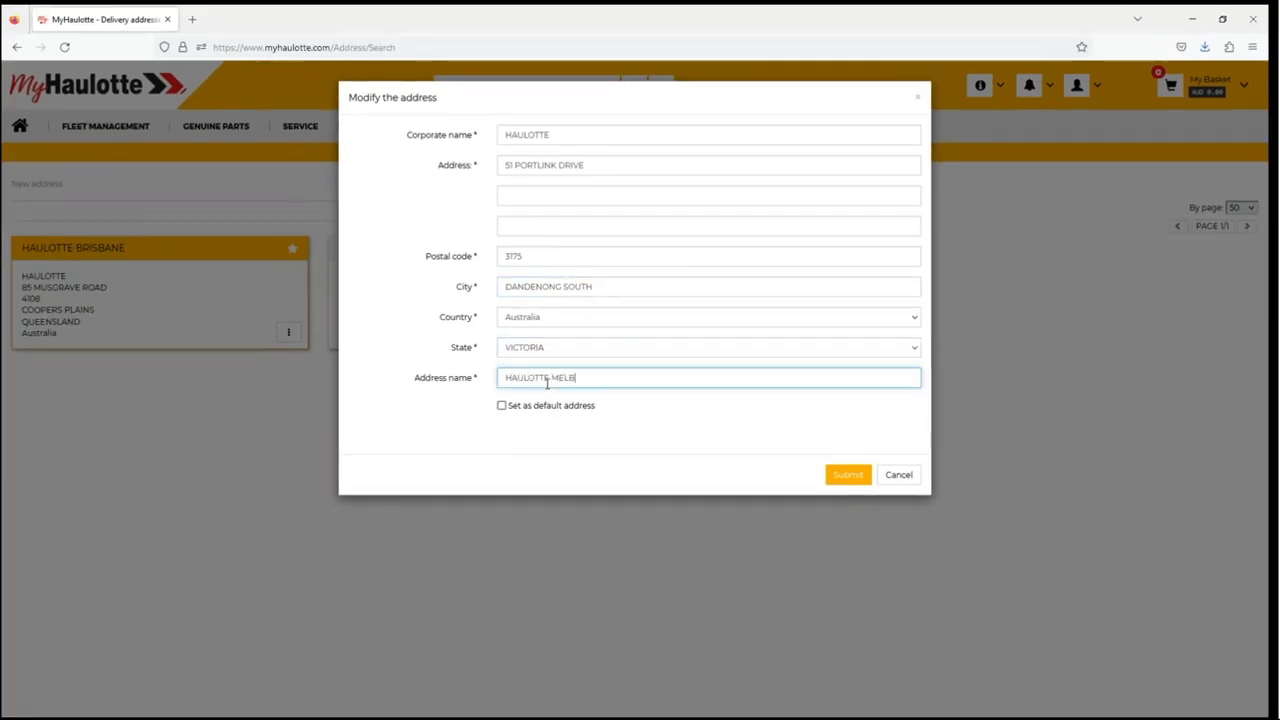